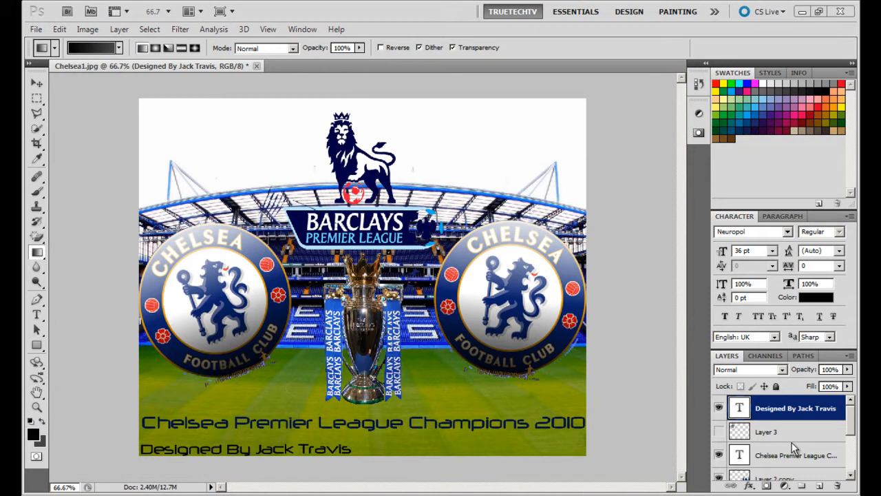
mouse_move(640, 302)
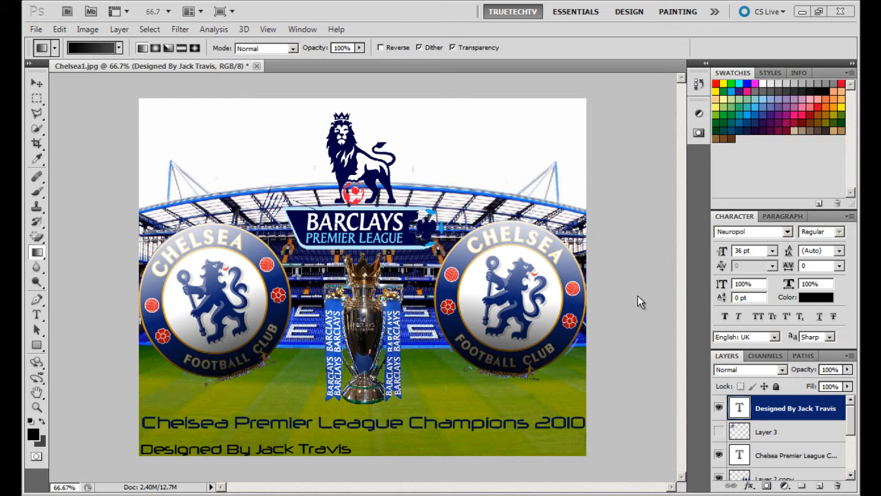
mouse_move(34, 29)
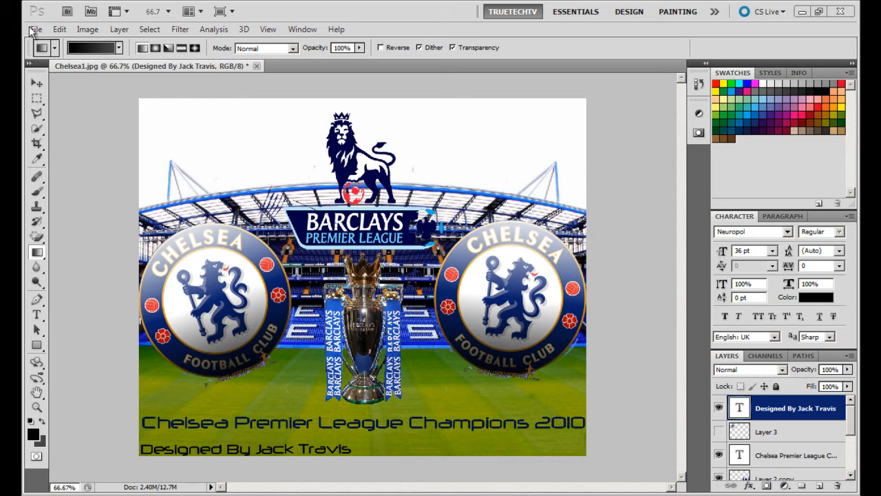
Step: Create a new 1000 × 1000 pixel document with a white background
left_click(35, 29)
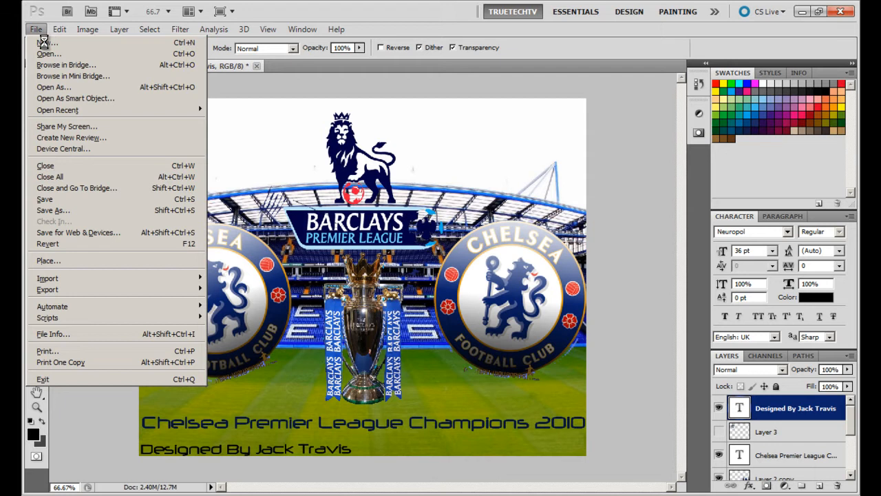
left_click(46, 42)
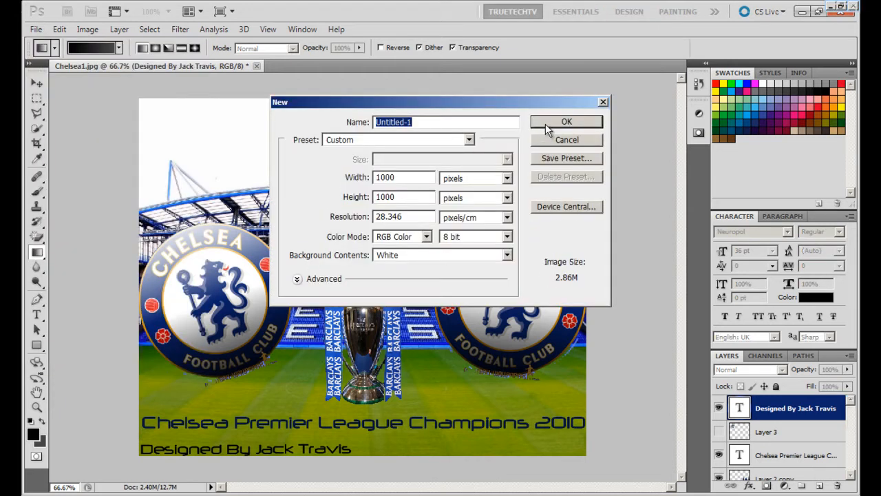
left_click(567, 122)
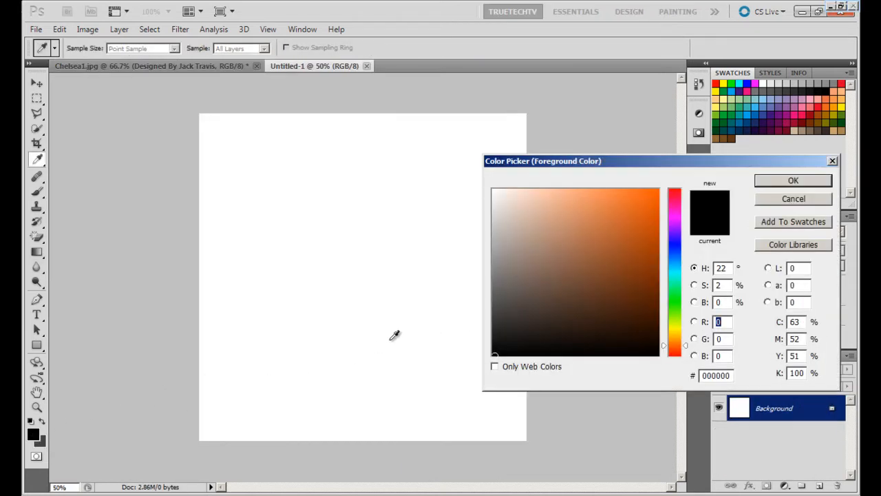
Step: Set the foreground colour to #24ff00 and the background colour to #4a8f00
left_click(659, 182)
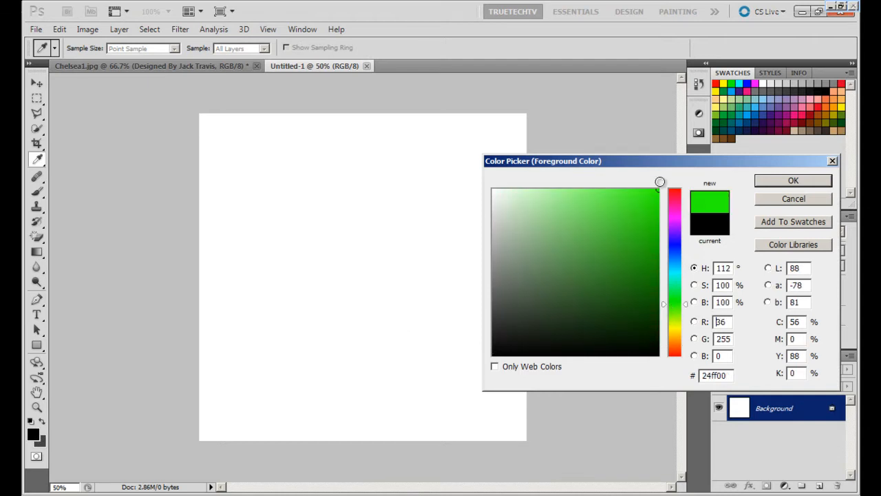
left_click(792, 180)
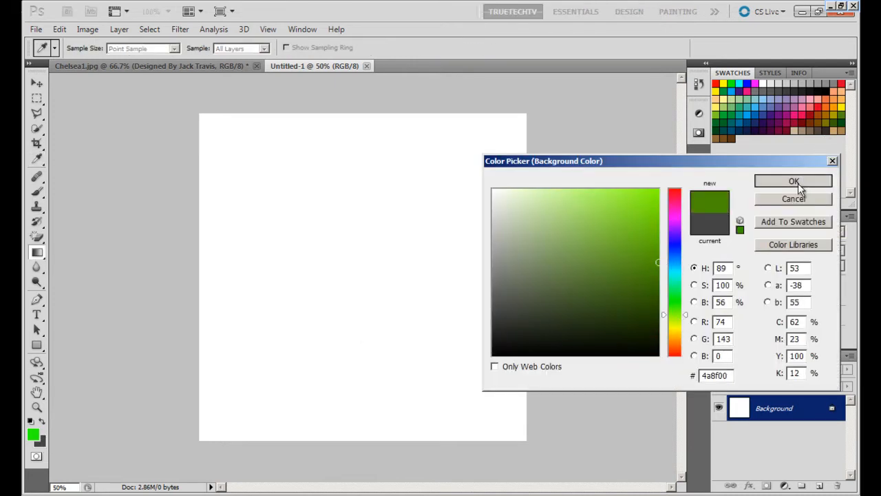
left_click(793, 181)
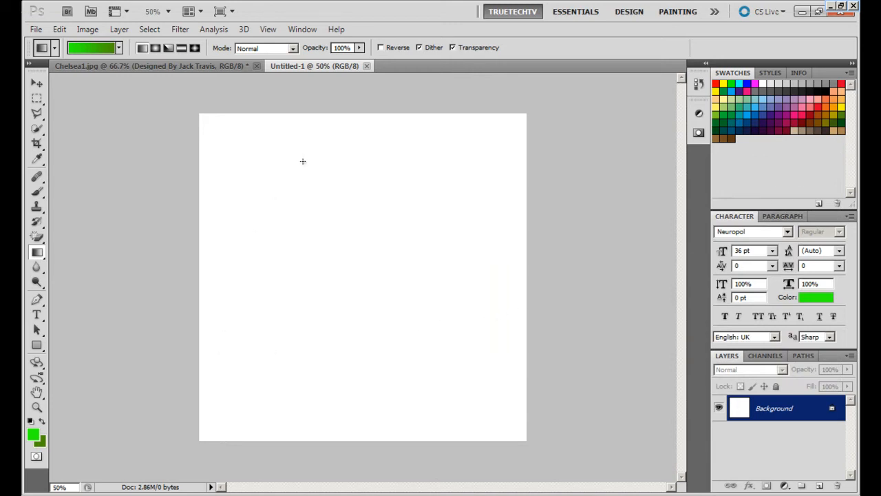
mouse_move(349, 181)
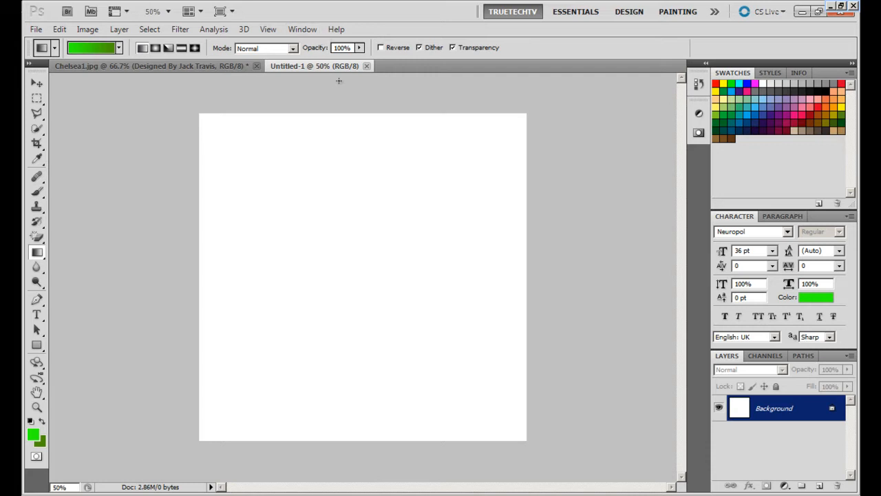
mouse_move(363, 127)
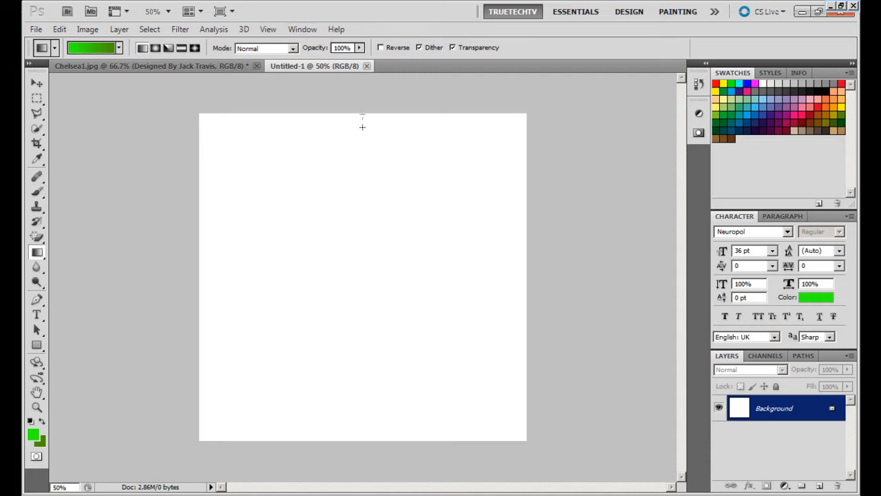
Step: Drag a Gradient Tool fill from the canvas top edge to the bottom edge
left_click_drag(362, 128, 375, 441)
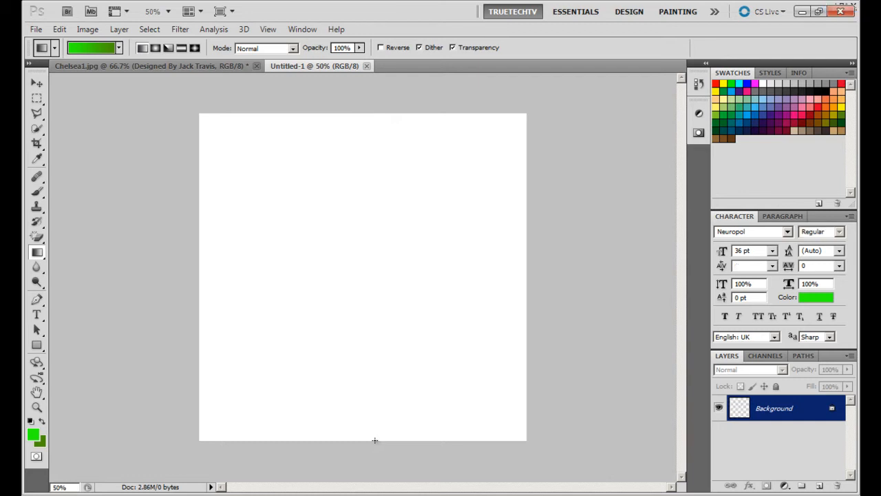
left_click_drag(363, 120, 363, 437)
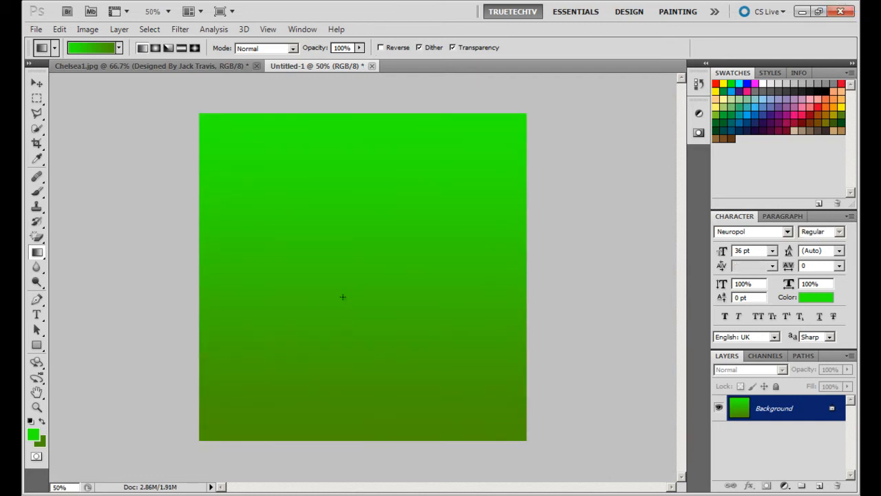
mouse_move(402, 288)
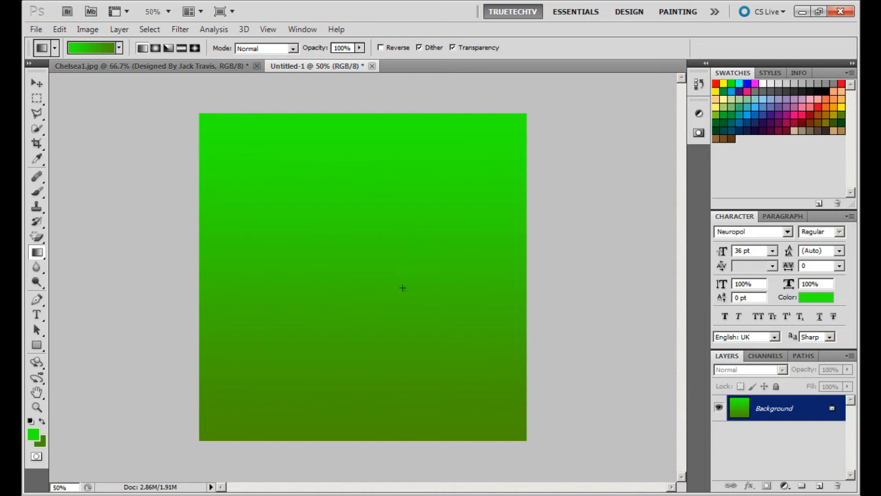
mouse_move(231, 230)
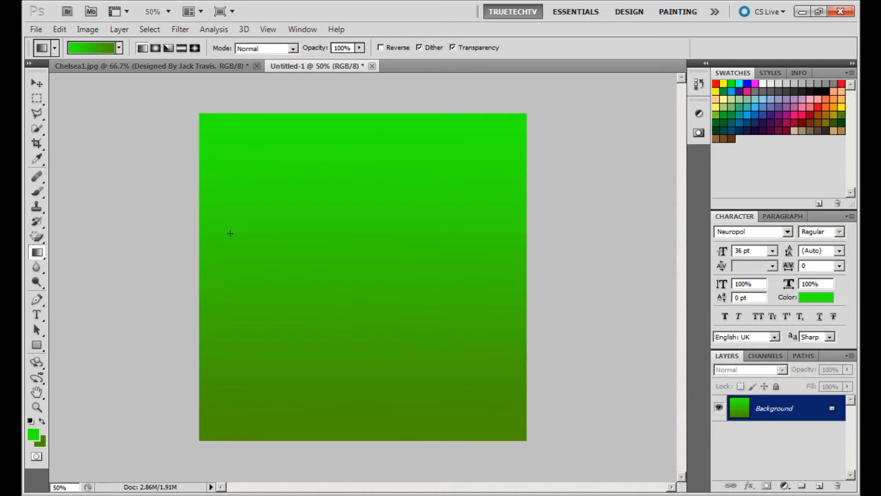
Step: Apply a Wave distortion with wavelength 39–44 and amplitude 5–145
left_click(180, 28)
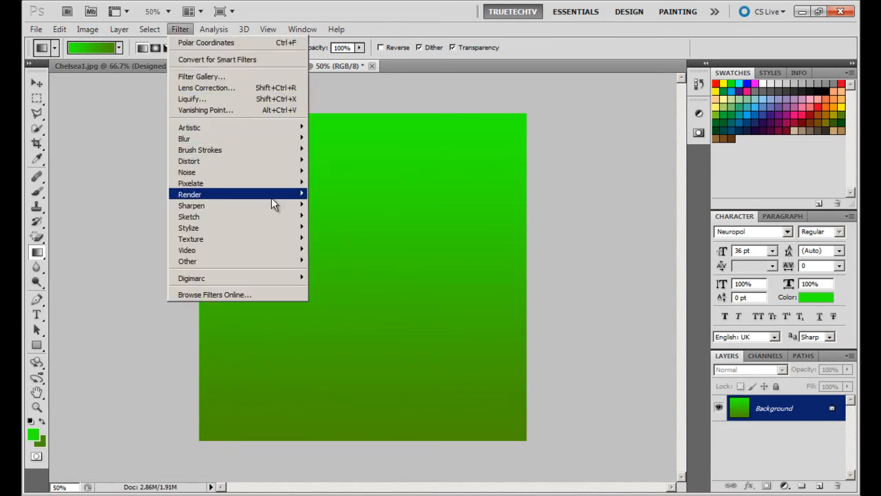
mouse_move(189, 160)
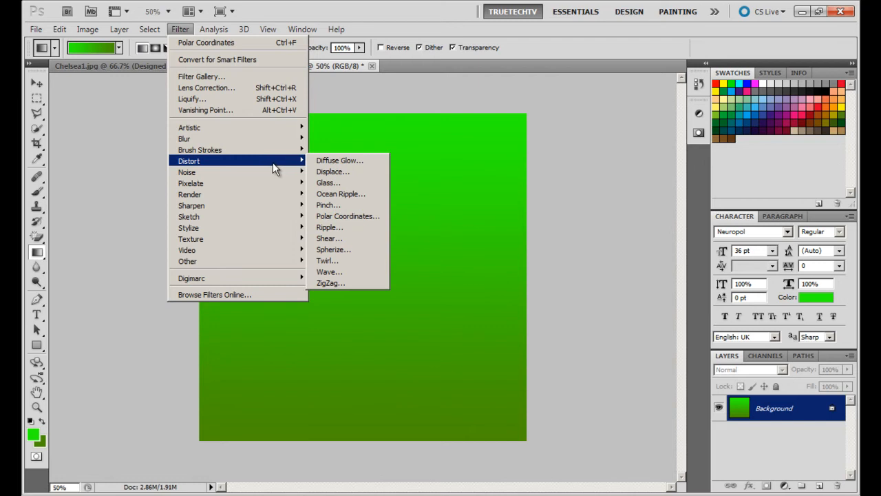
mouse_move(329, 271)
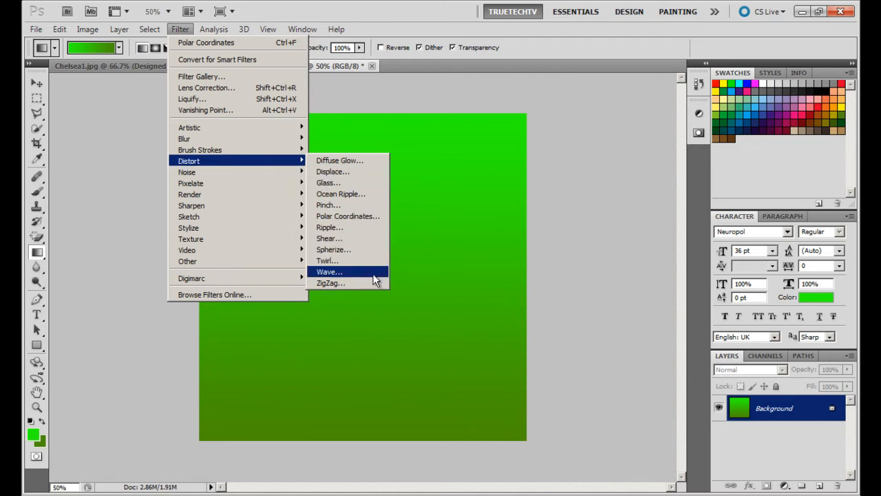
left_click(328, 272)
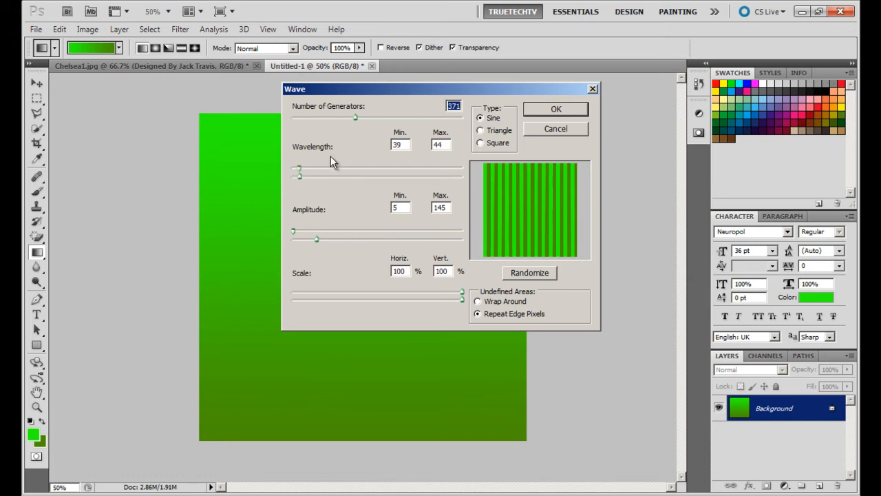
mouse_move(305, 146)
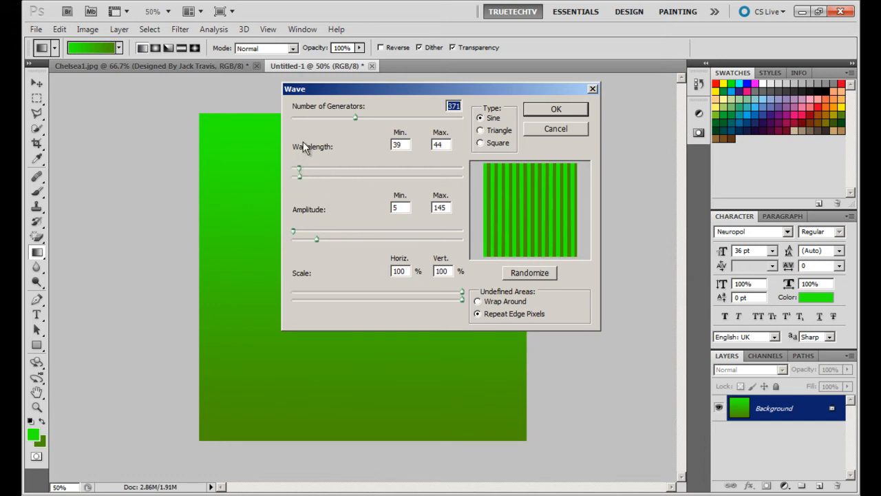
mouse_move(349, 213)
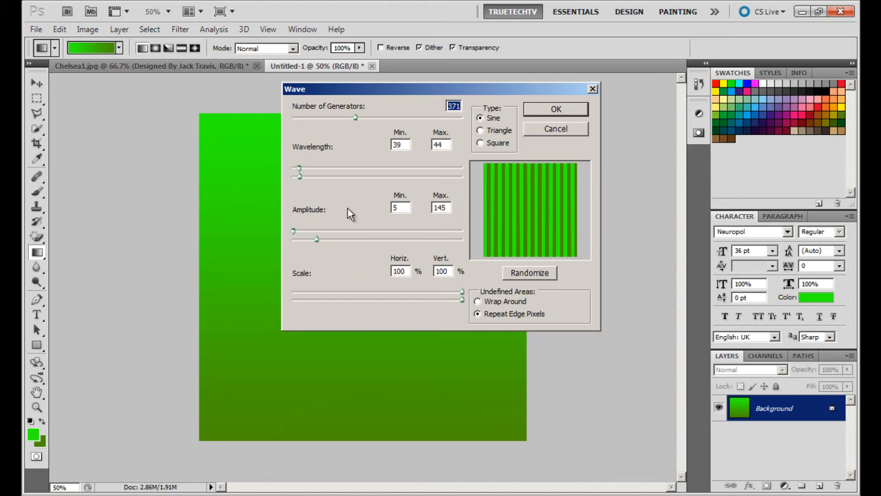
mouse_move(513, 211)
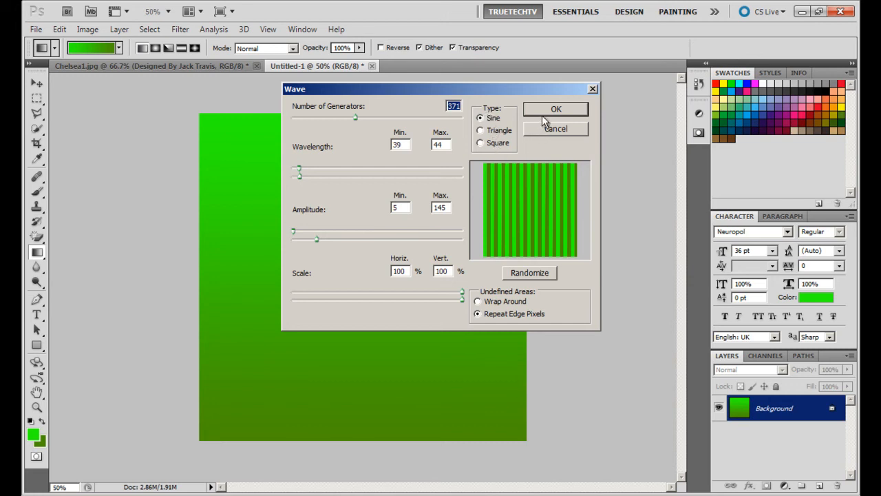
left_click(555, 109)
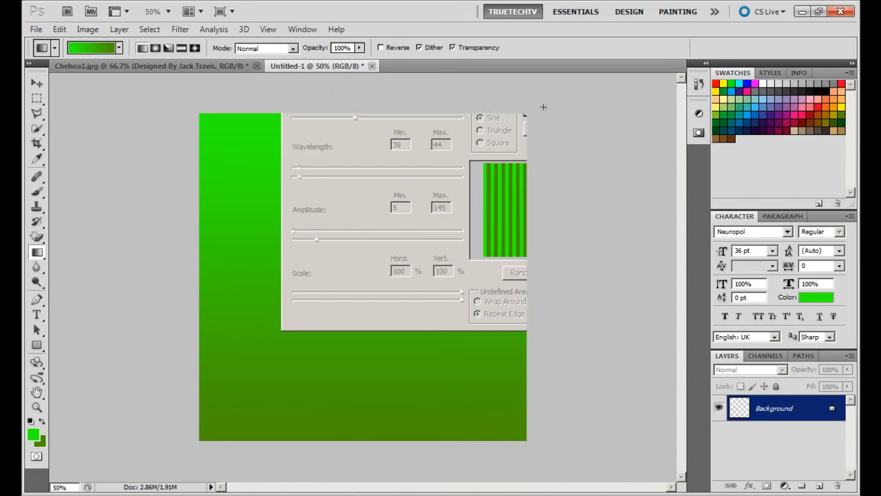
left_click(519, 272)
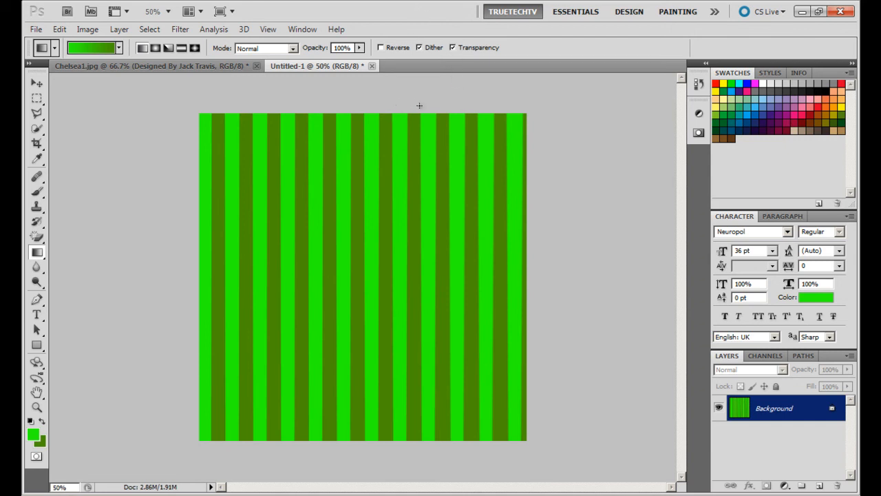
mouse_move(413, 95)
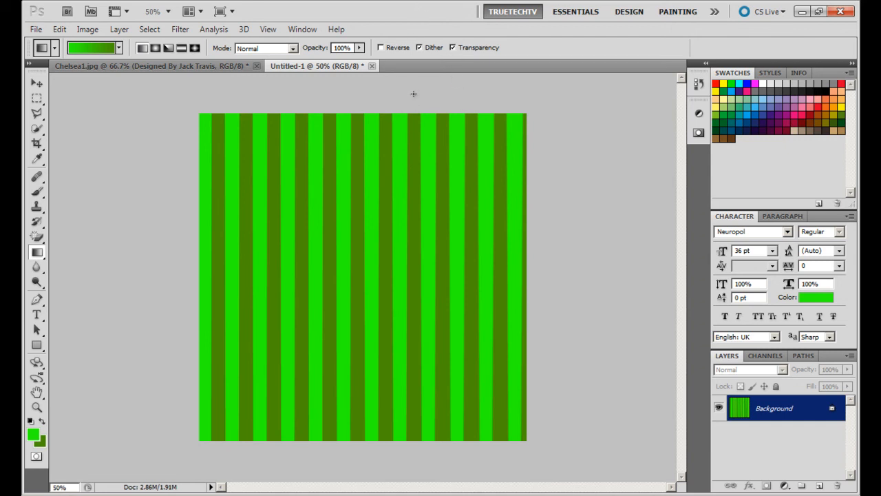
mouse_move(150, 422)
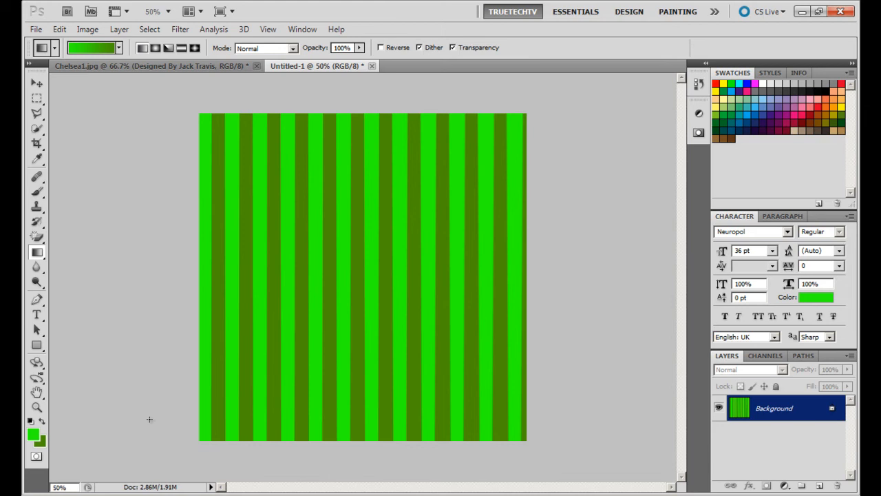
mouse_move(96, 146)
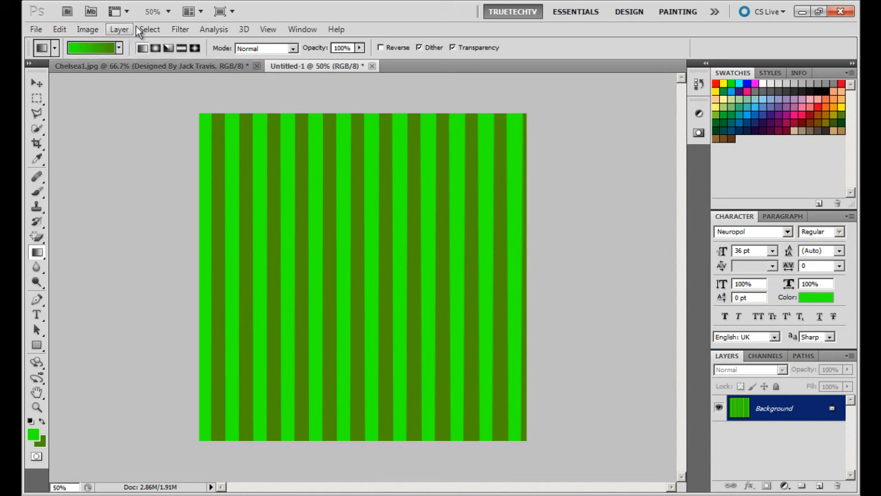
Step: Apply the Polar Coordinates filter using Rectangular to Polar
left_click(180, 29)
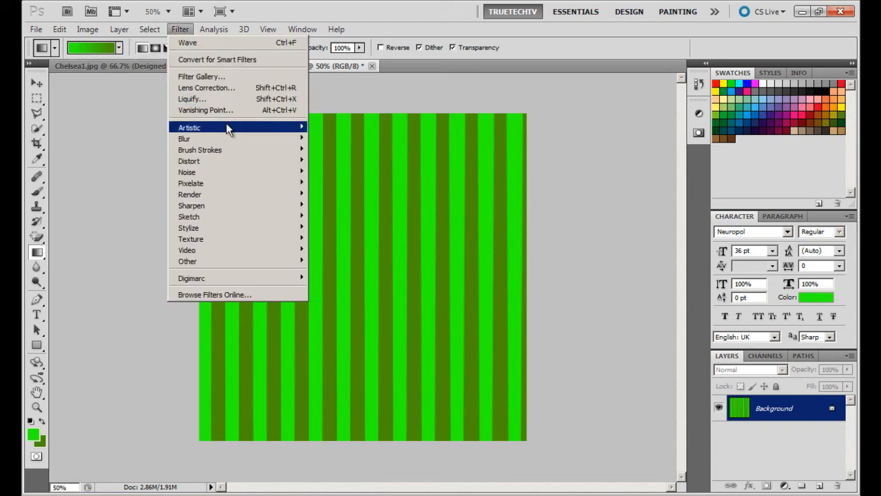
mouse_move(188, 160)
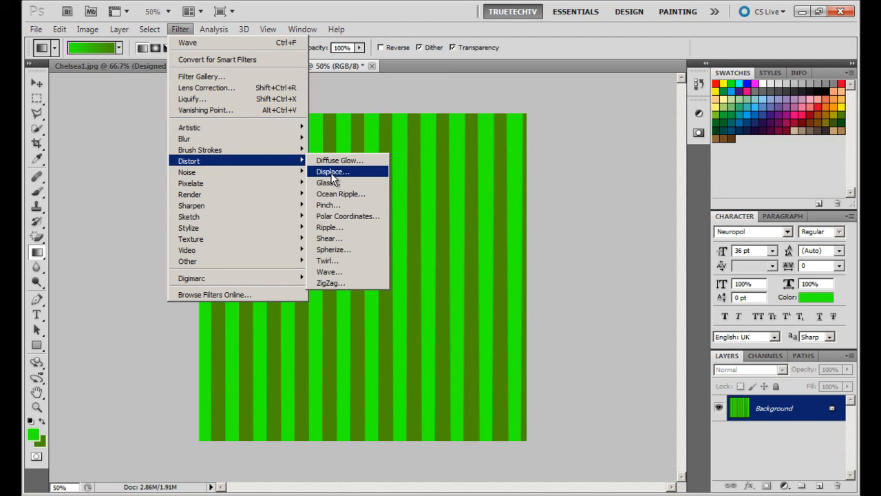
mouse_move(347, 215)
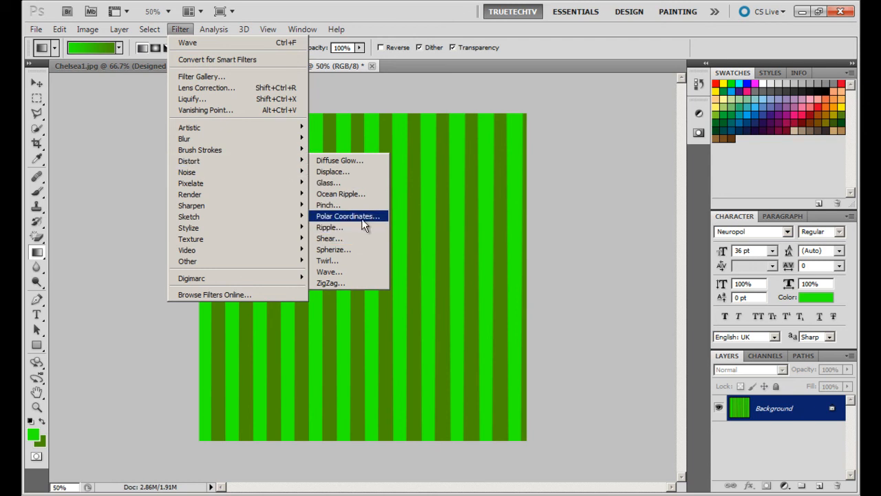
left_click(347, 216)
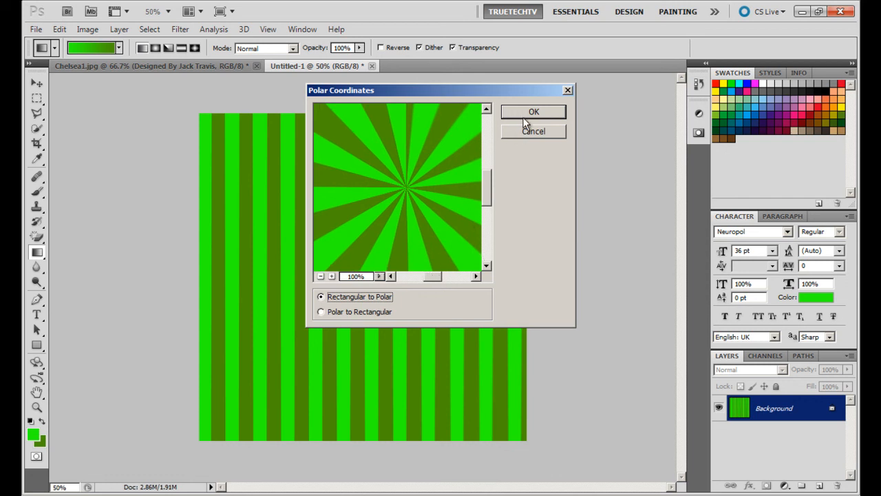
left_click(534, 111)
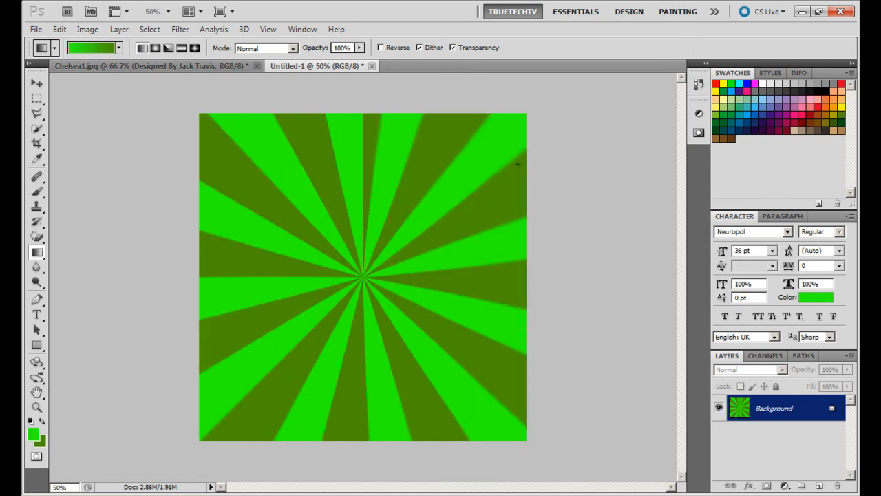